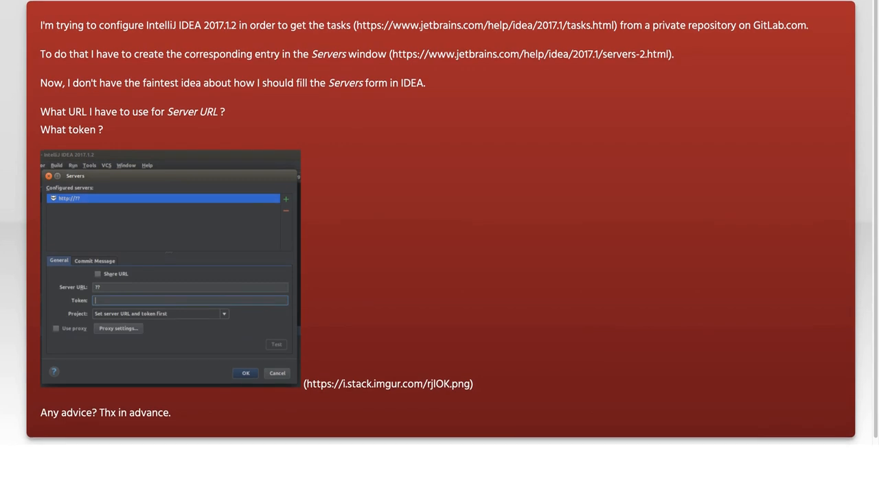
scroll("up", 3)
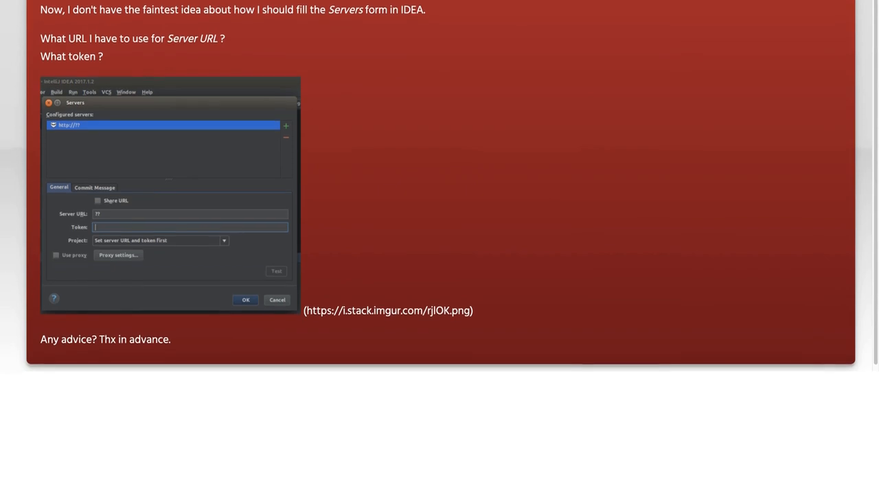
scroll("up", 3)
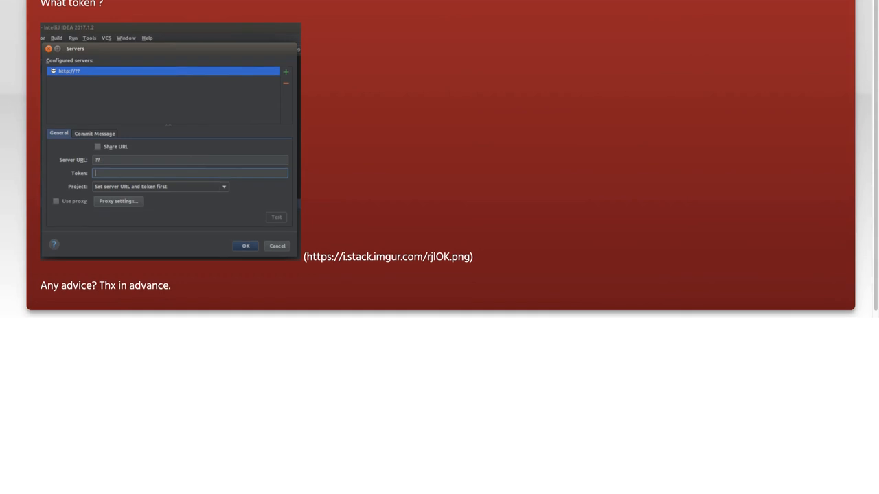
scroll("up", 3)
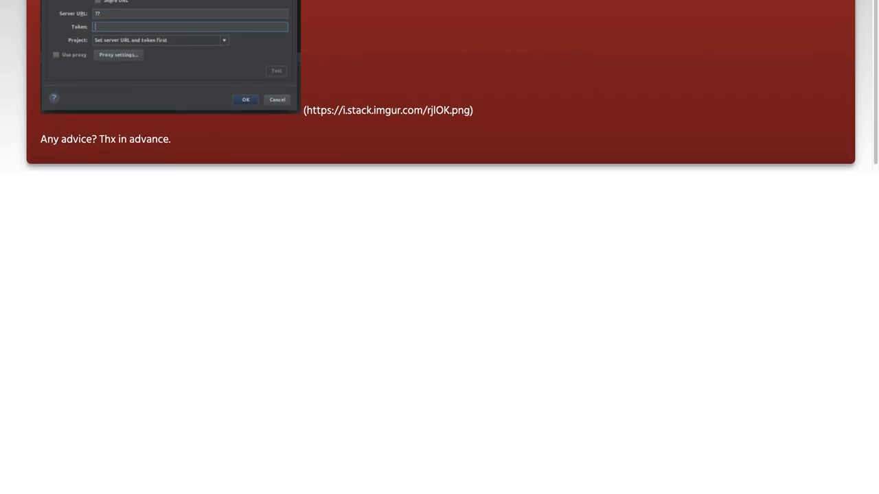
scroll("up", 3)
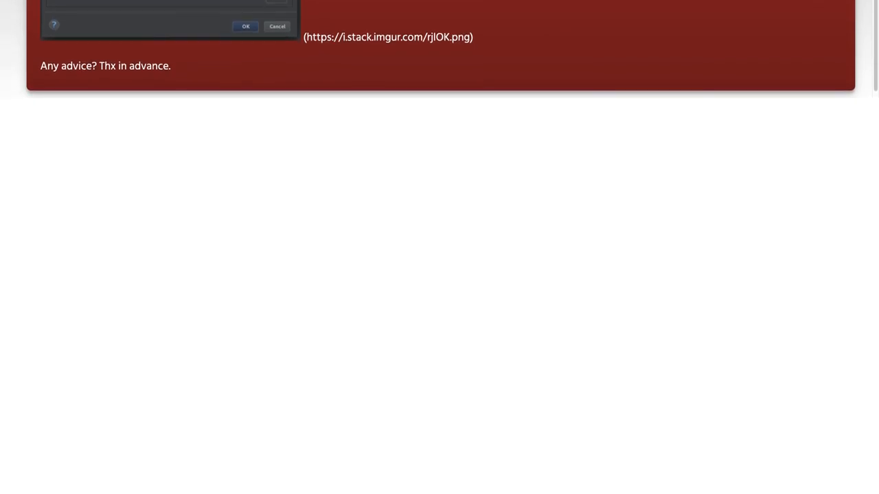
scroll("up", 3)
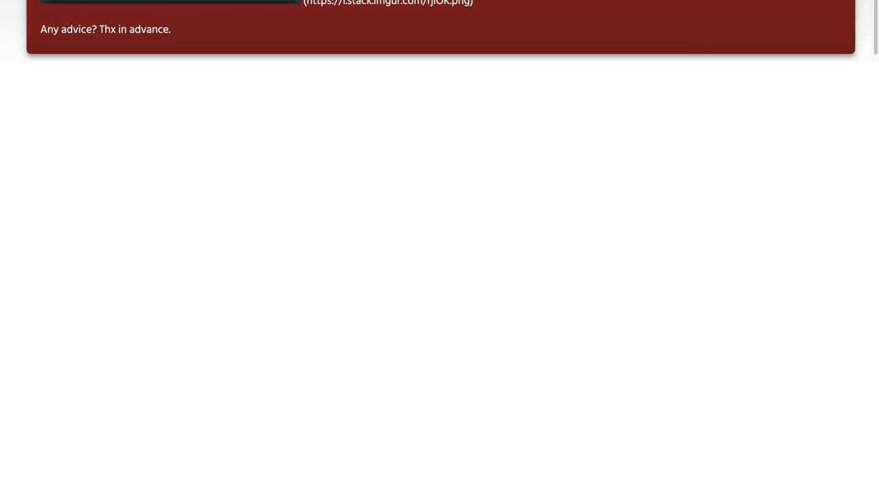
scroll("up", 3)
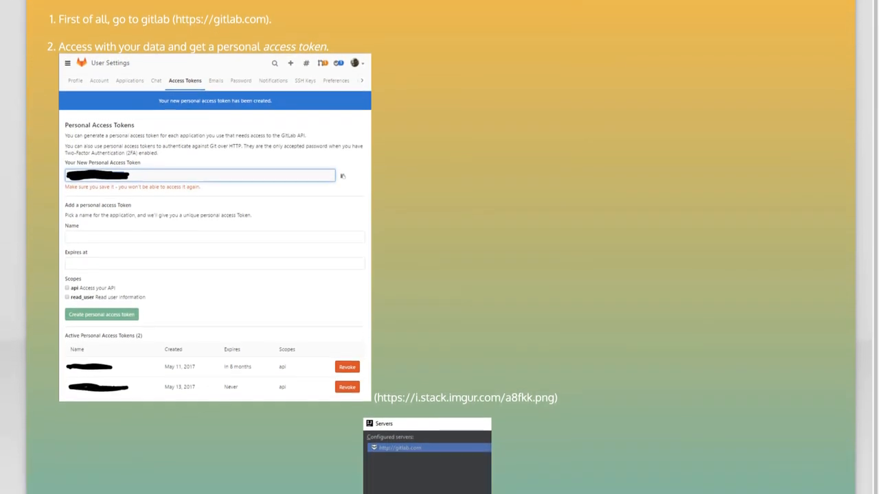
scroll("down", 3)
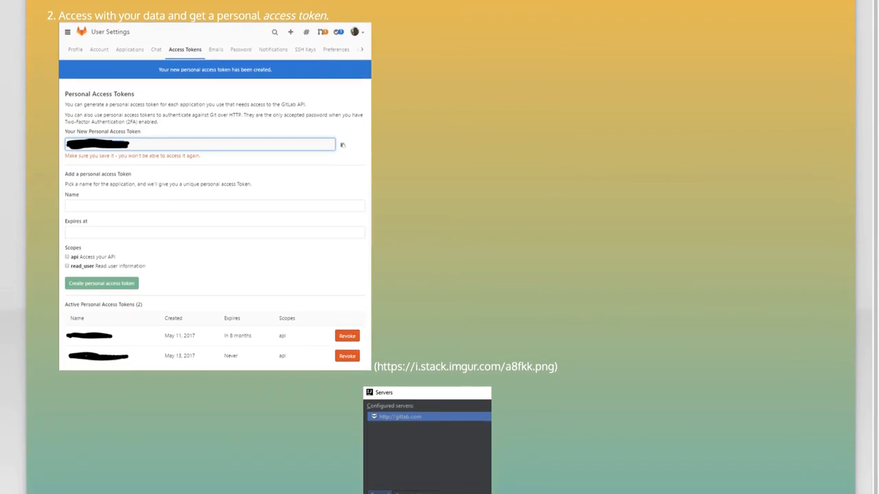
scroll("down", 3)
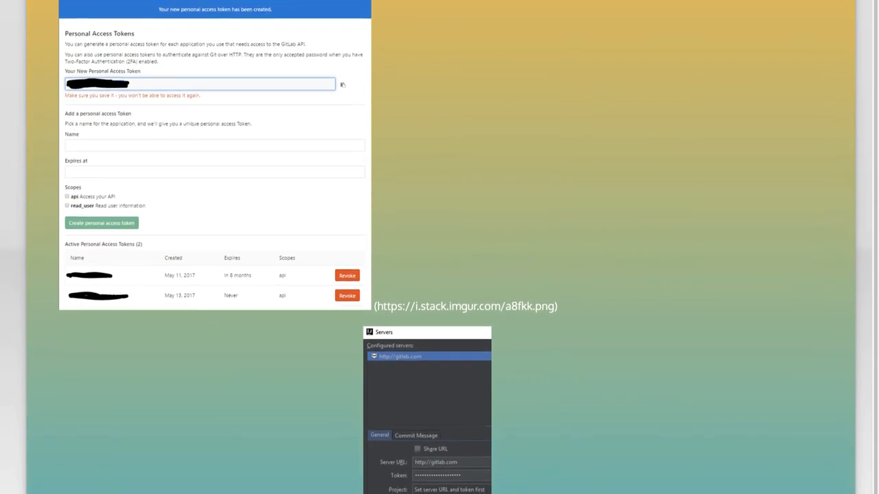
scroll("down", 3)
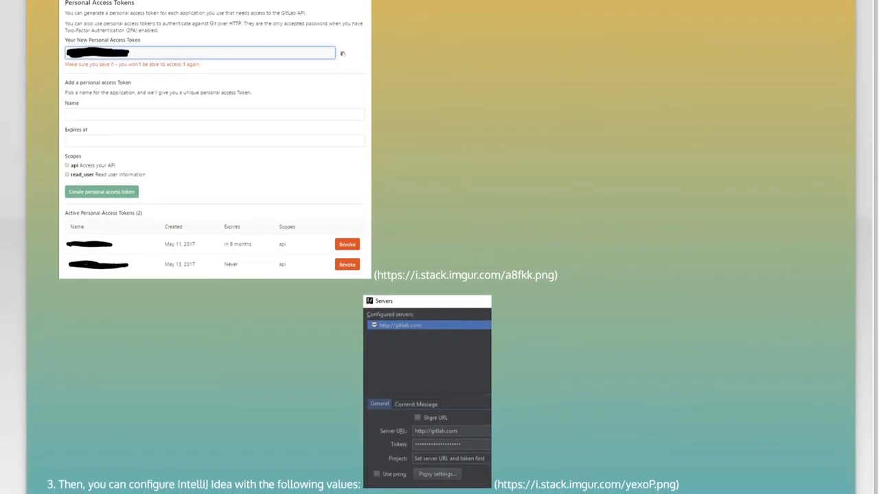
scroll("down", 3)
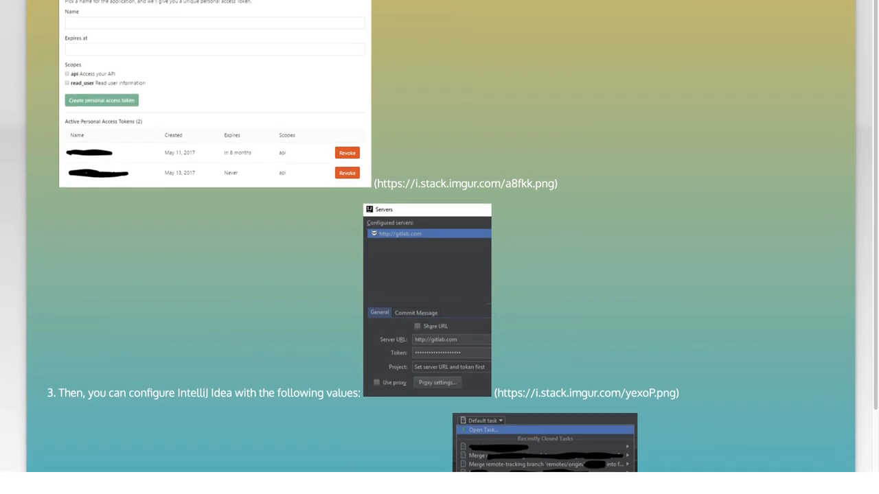
scroll("down", 3)
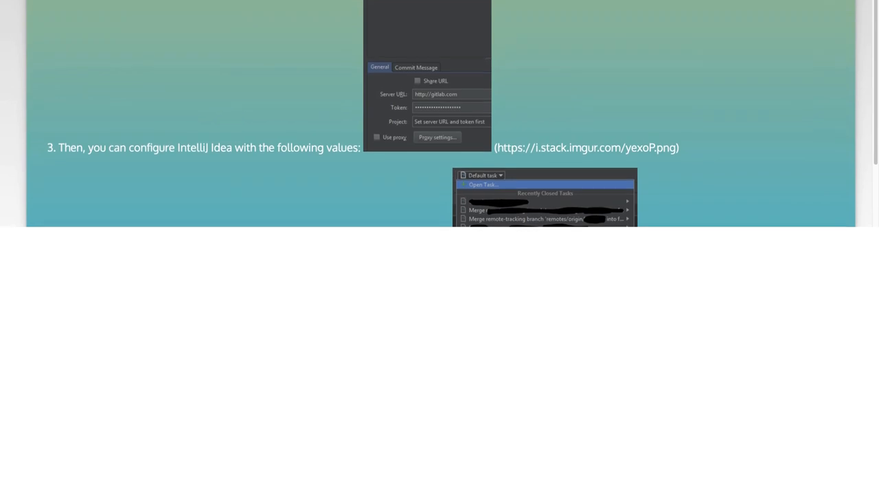
scroll("up", 3)
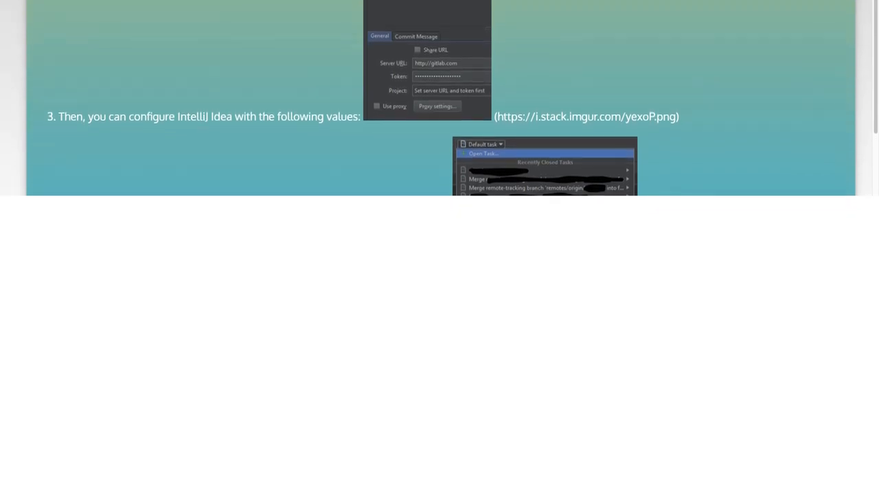
scroll("up", 3)
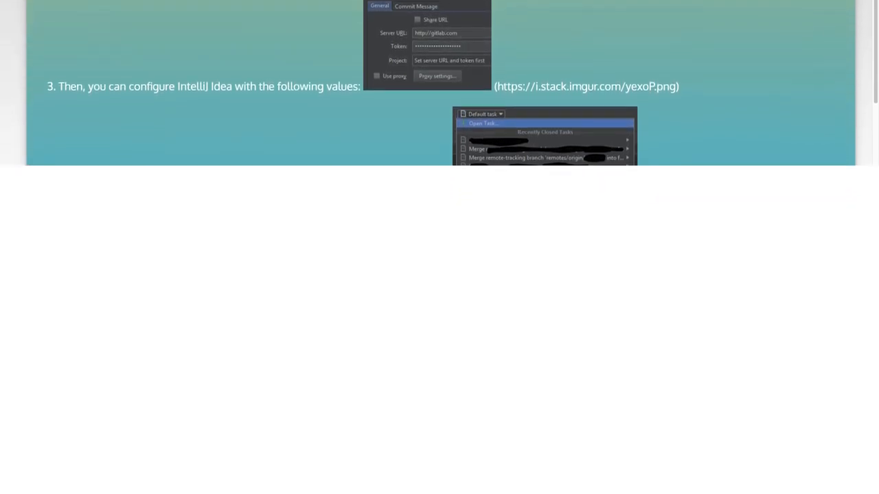